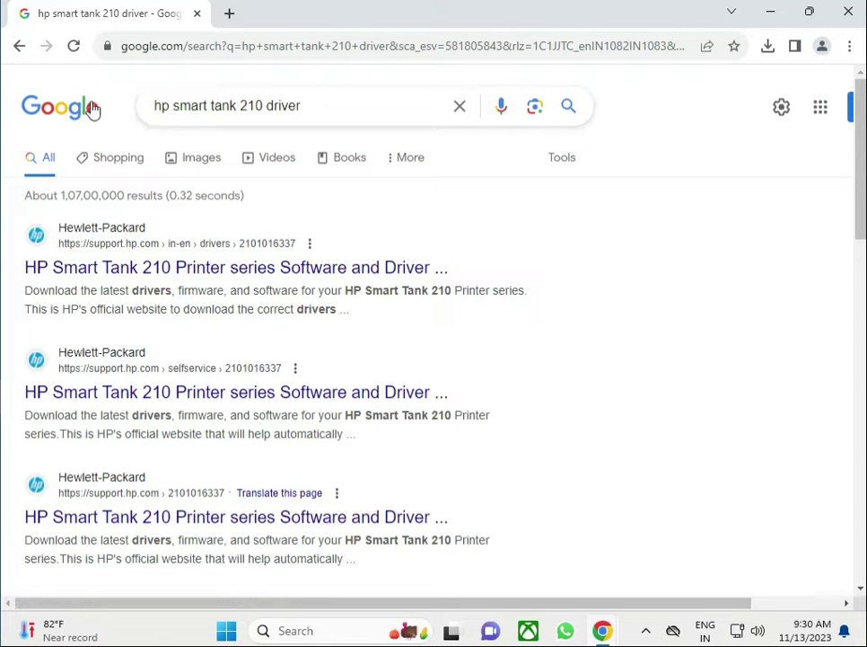
mouse_move(109, 122)
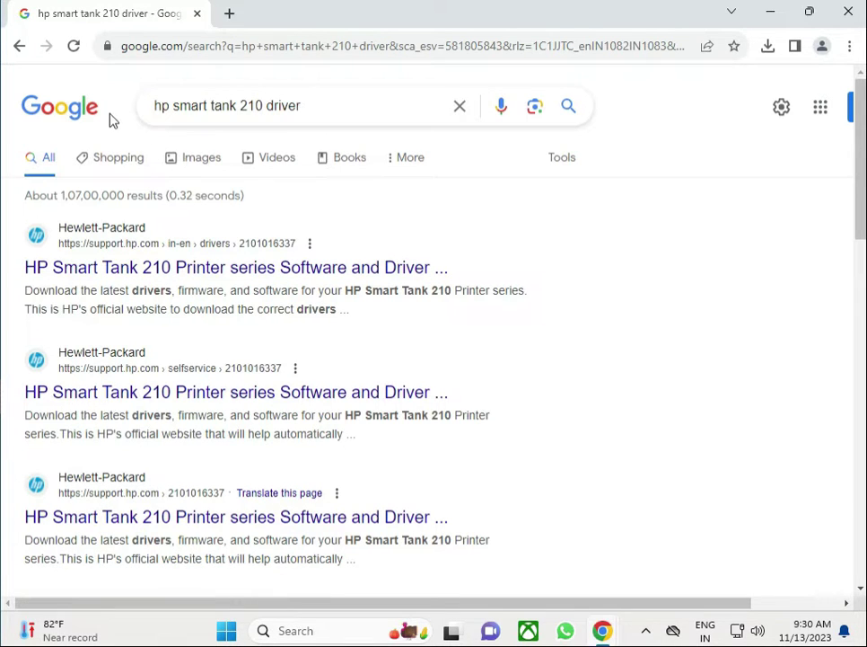
mouse_move(133, 280)
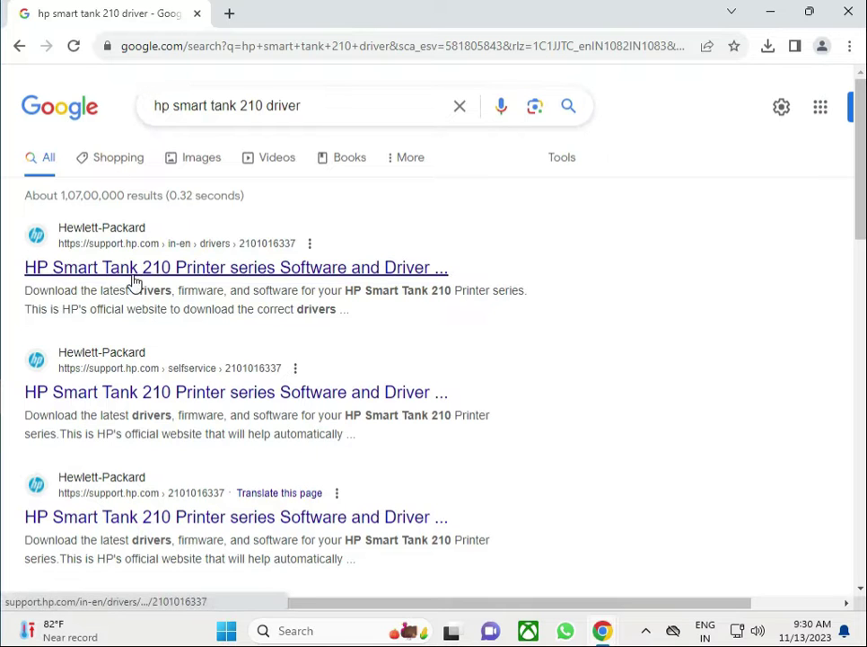
Step: Open the HP Smart Tank 210 Printer series Software and Driver Downloads result from Google
left_click(237, 266)
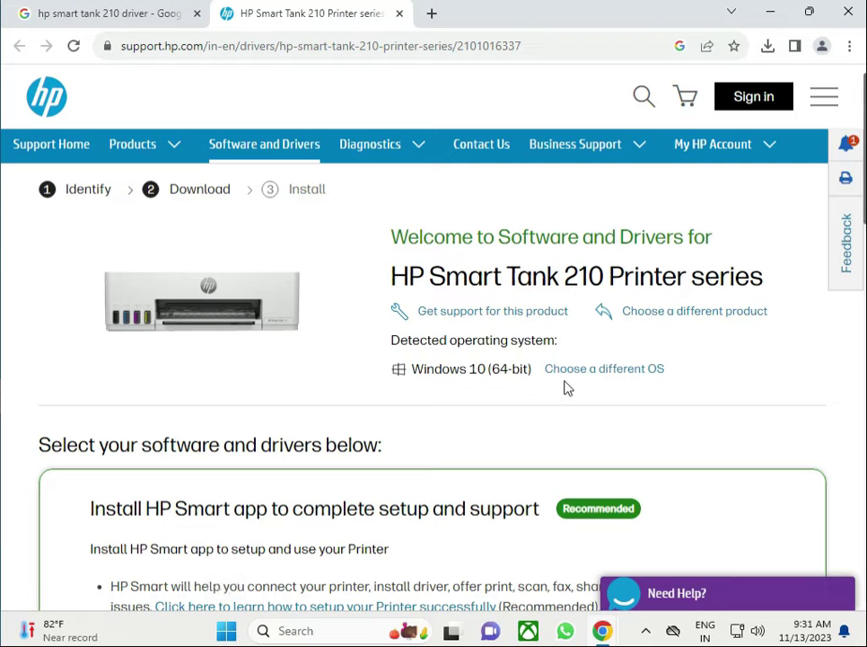
Step: Switch the driver listing from detected Windows 10 (64-bit) to Windows 11
left_click(604, 368)
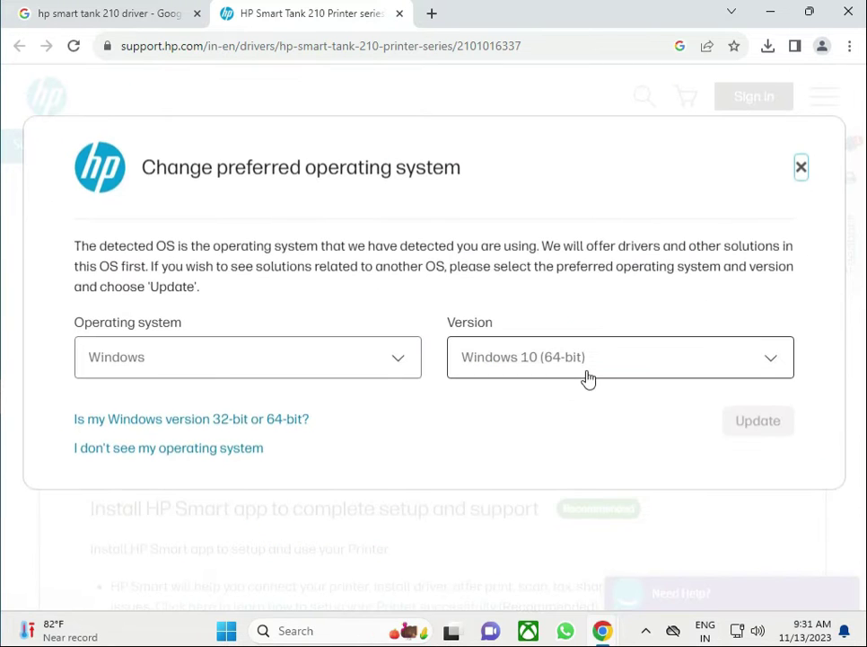
left_click(620, 356)
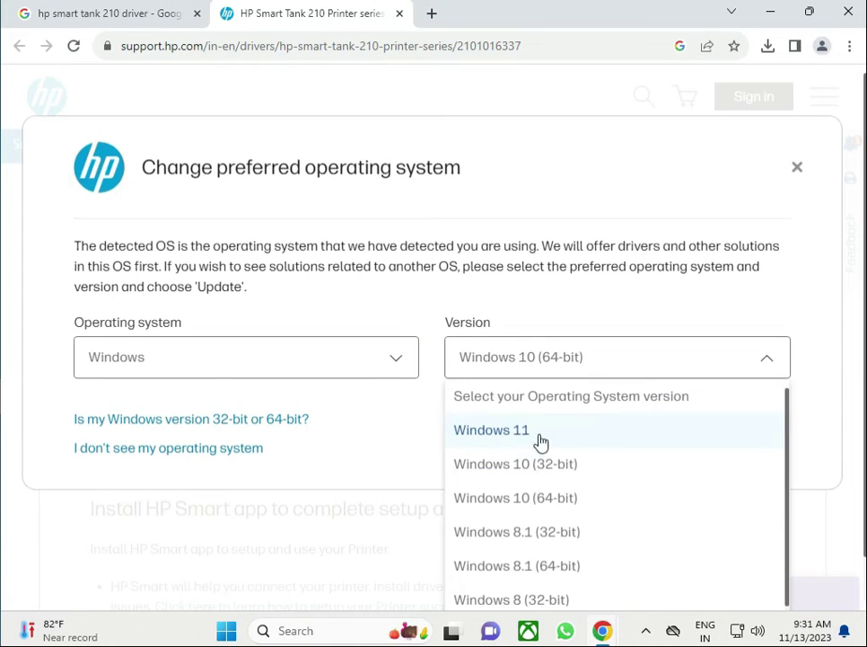
scroll("down", 3)
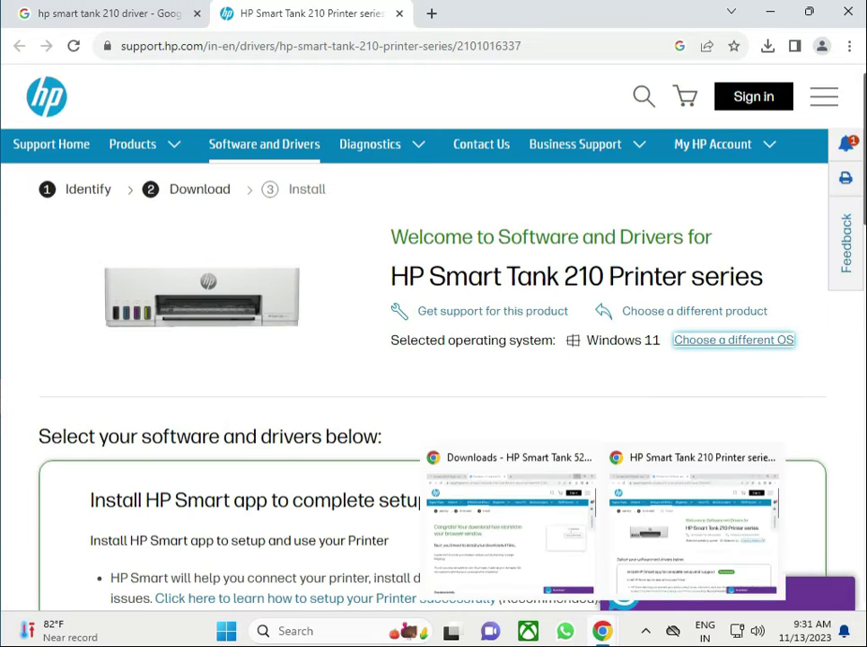
scroll("down", 3)
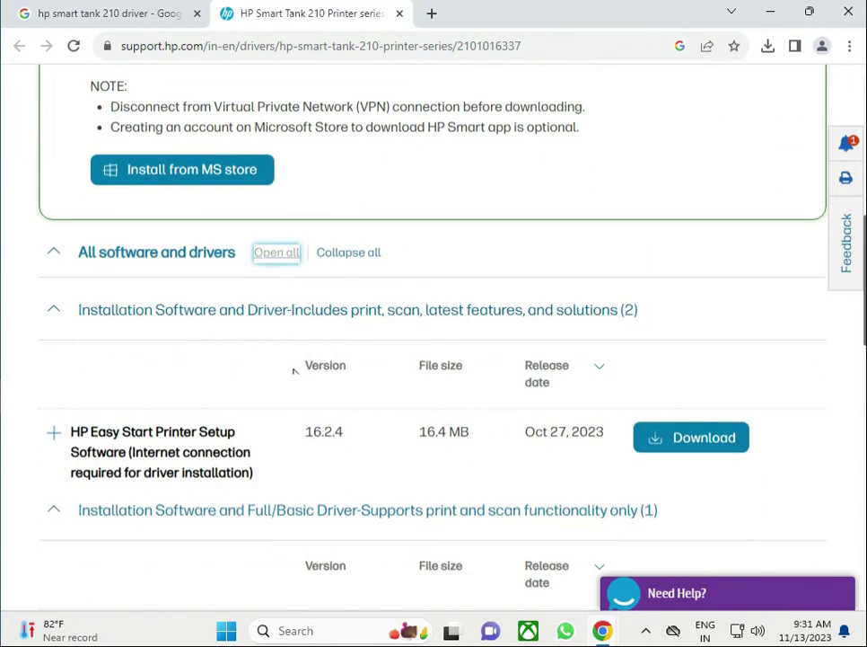
scroll("down", 3)
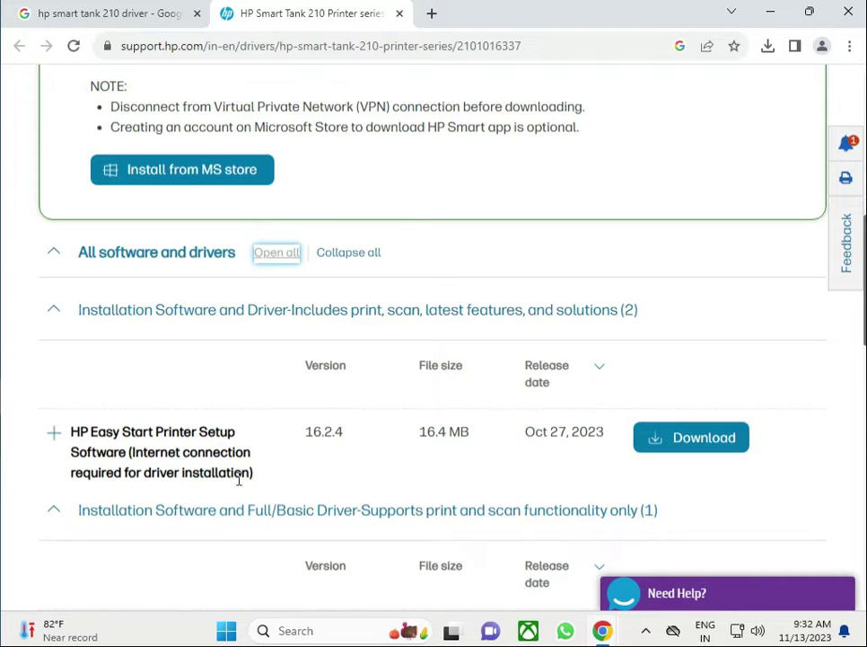
scroll("down", 3)
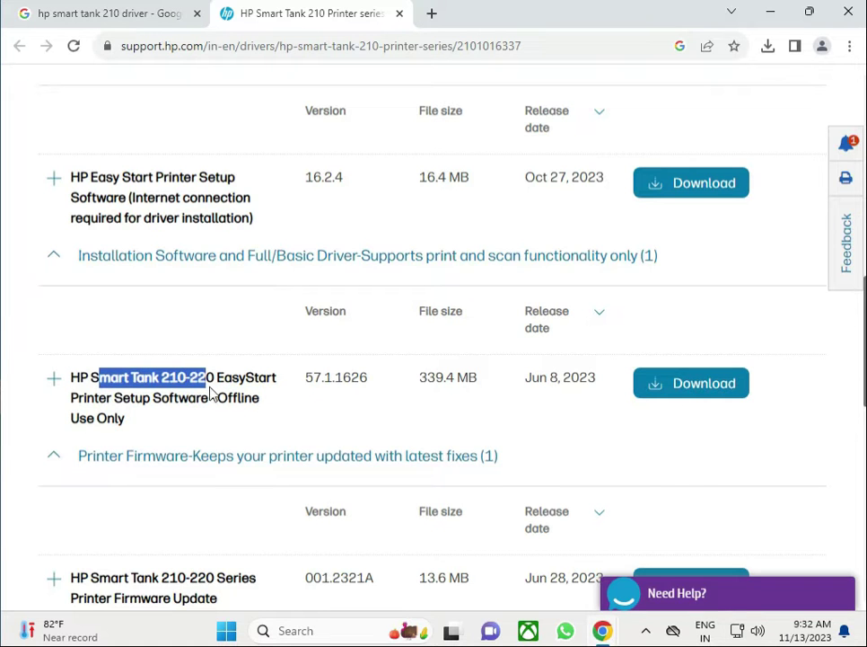
scroll("down", 3)
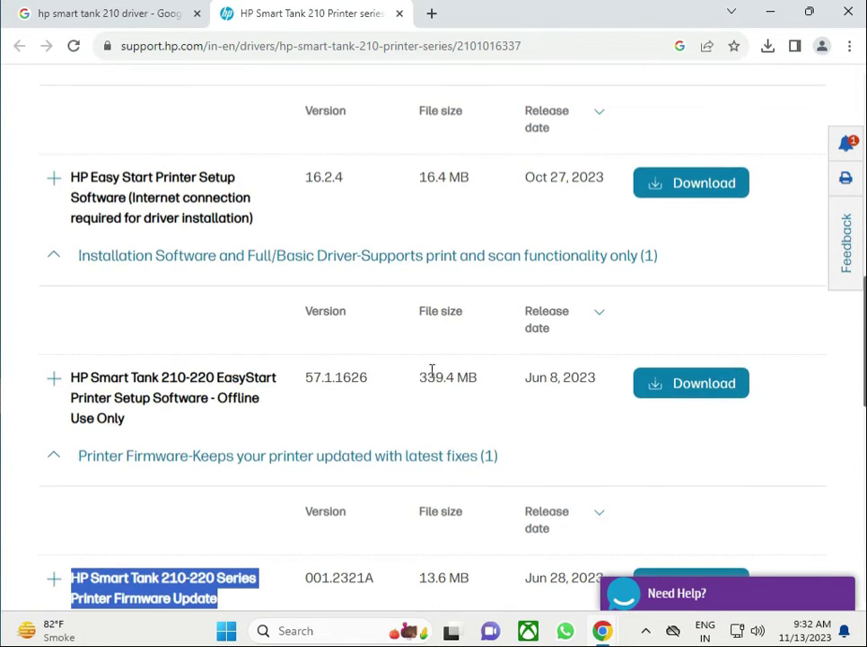
Step: Download the 339 MB 'HP Smart Tank 210-220 EasyStart Printer Setup Software - Offline Use Only' package
left_click(704, 382)
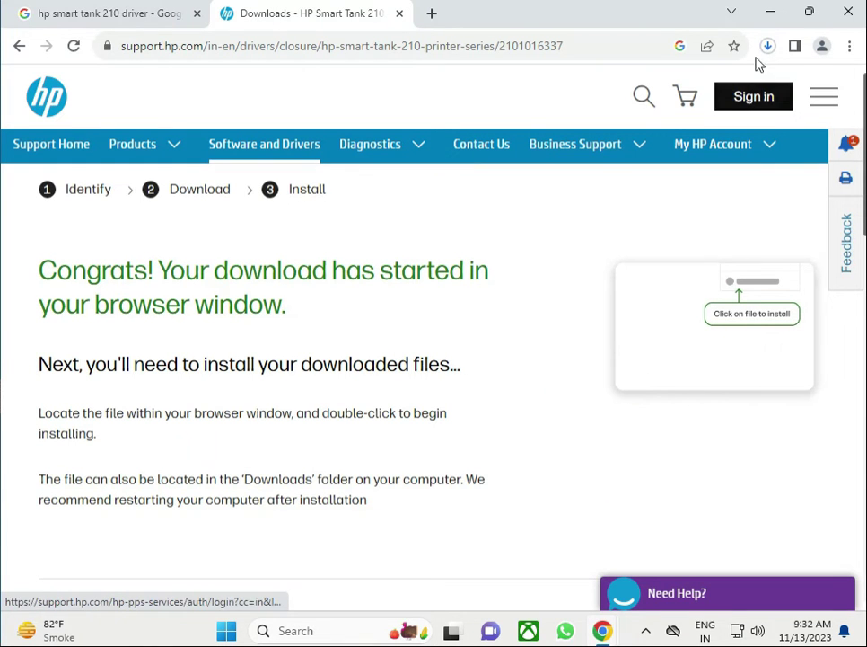
left_click(767, 46)
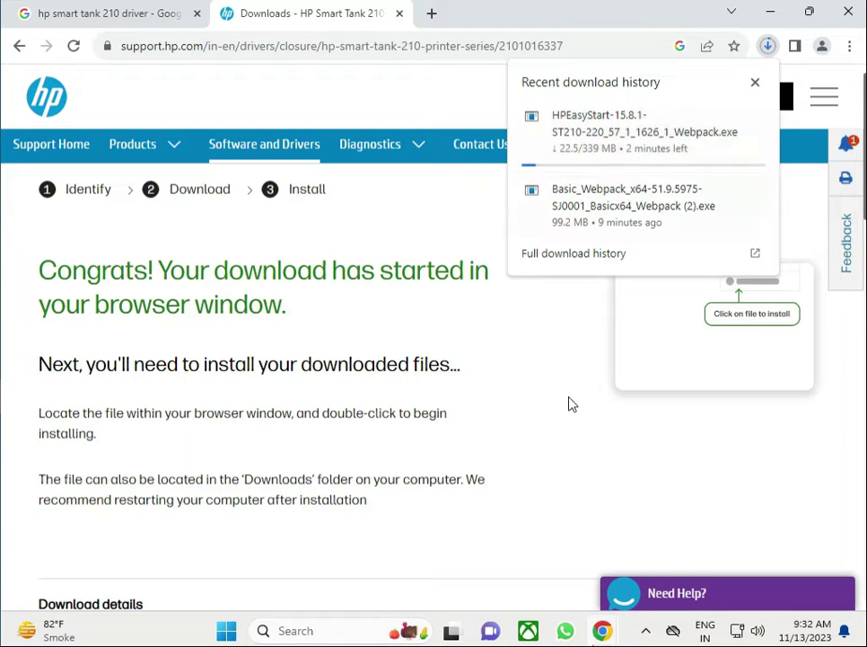
left_click(754, 82)
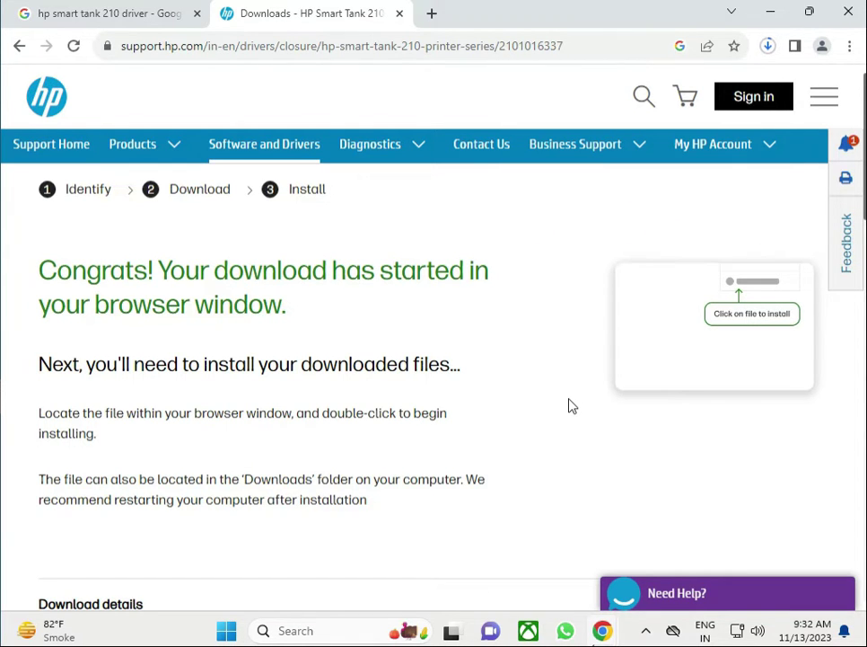
mouse_move(574, 447)
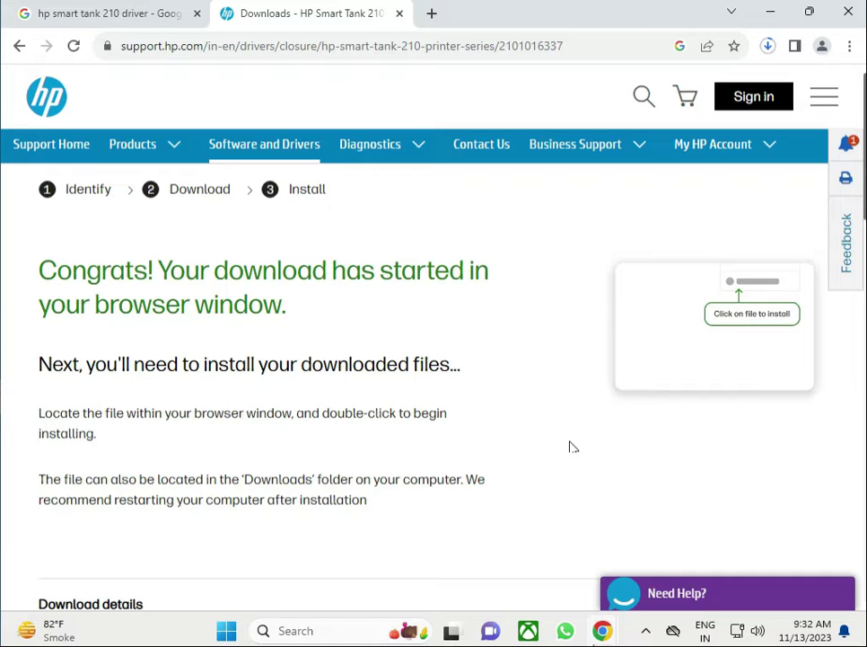
left_click(767, 46)
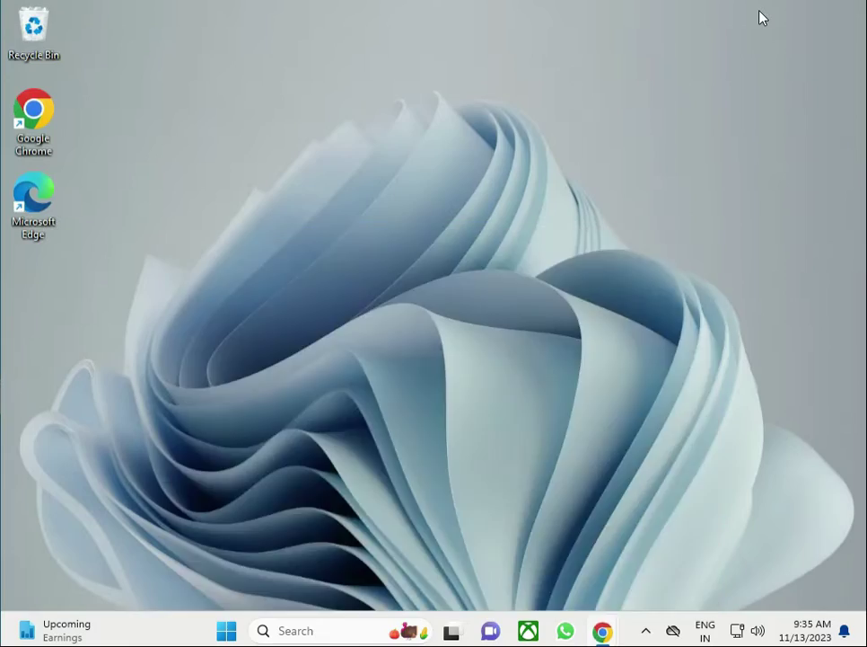
mouse_move(646, 629)
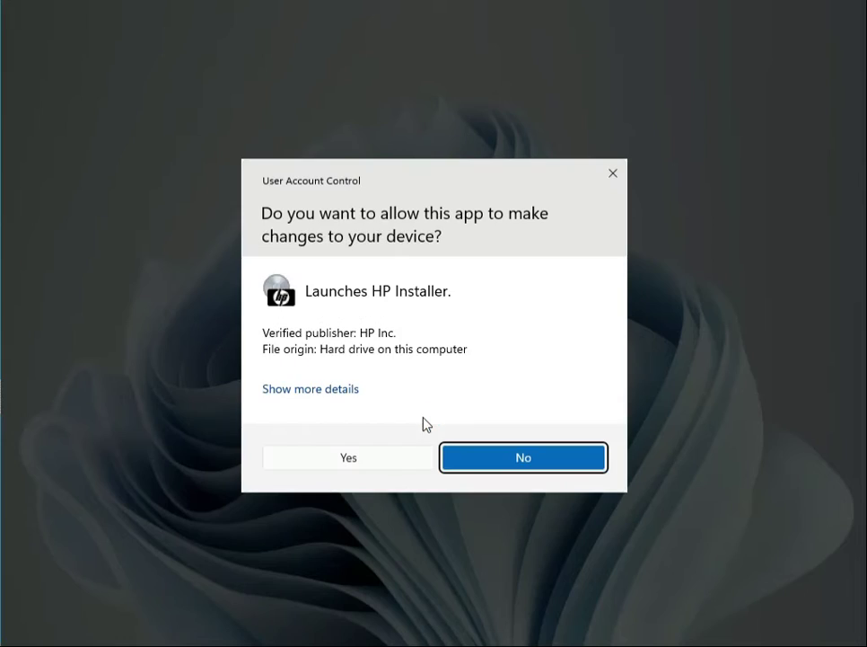
Step: Allow the HP Easy Start installer to make changes via the User Account Control prompt
left_click(349, 457)
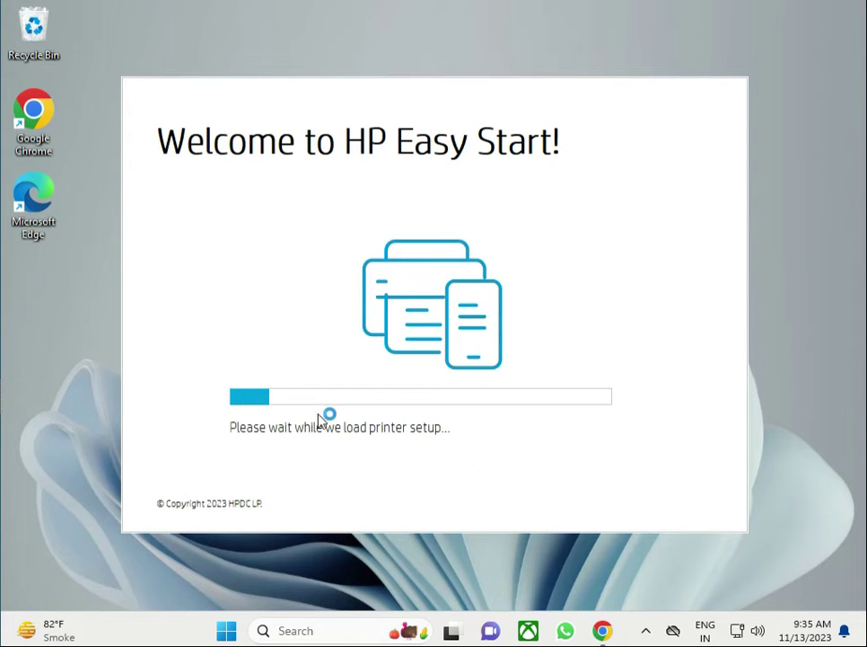
mouse_move(344, 424)
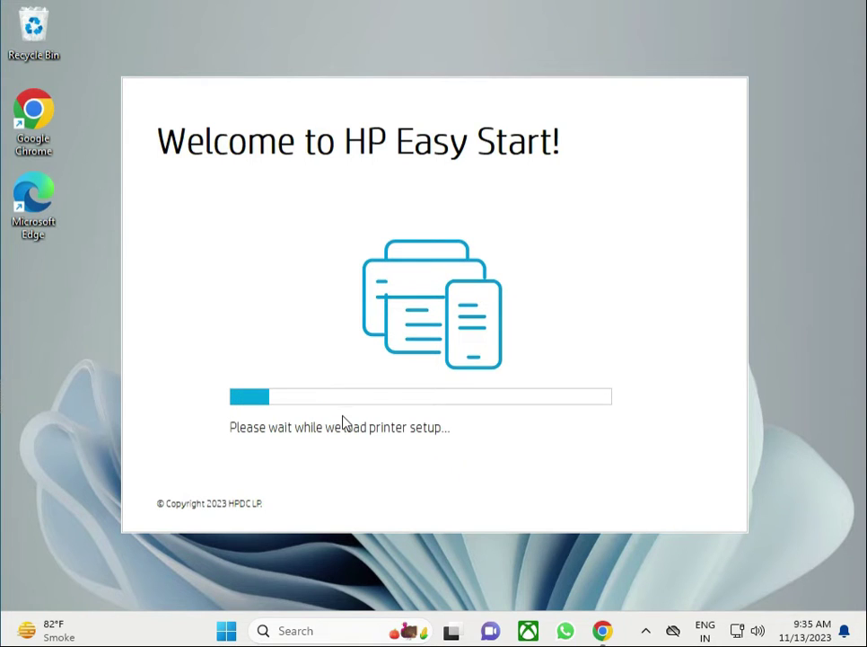
mouse_move(492, 470)
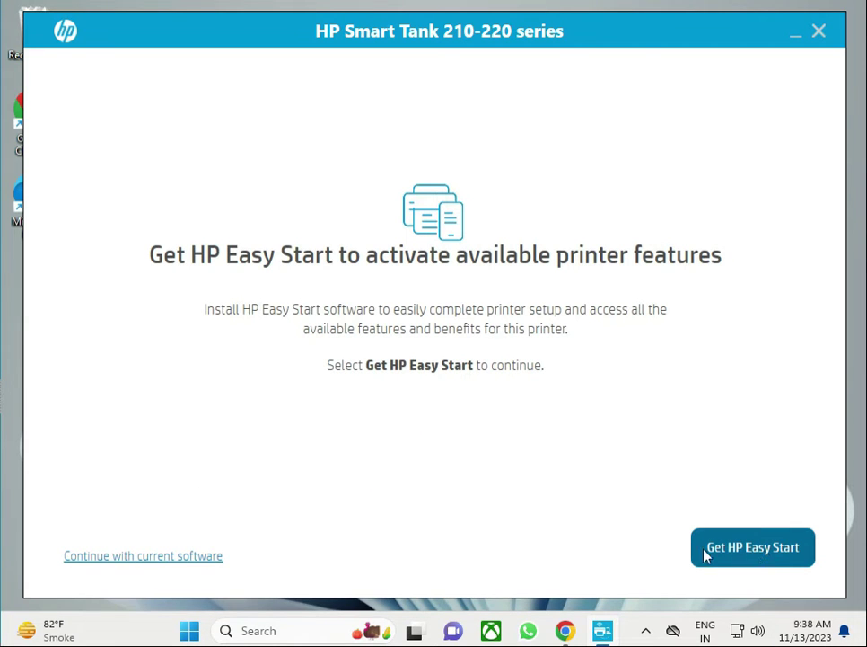
Step: Accept the HP Easy Start license terms and answer the usage-data sharing question
left_click(752, 546)
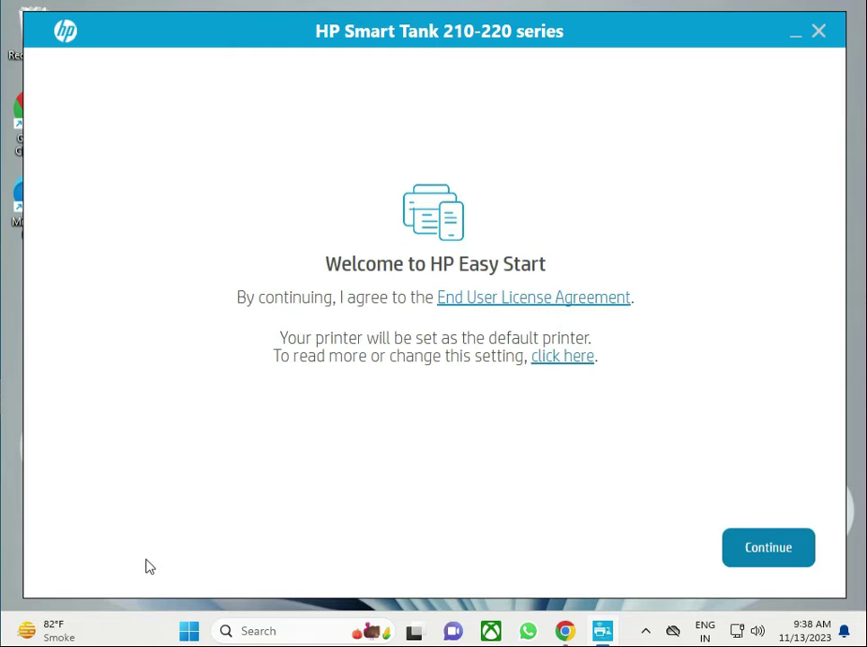
mouse_move(769, 546)
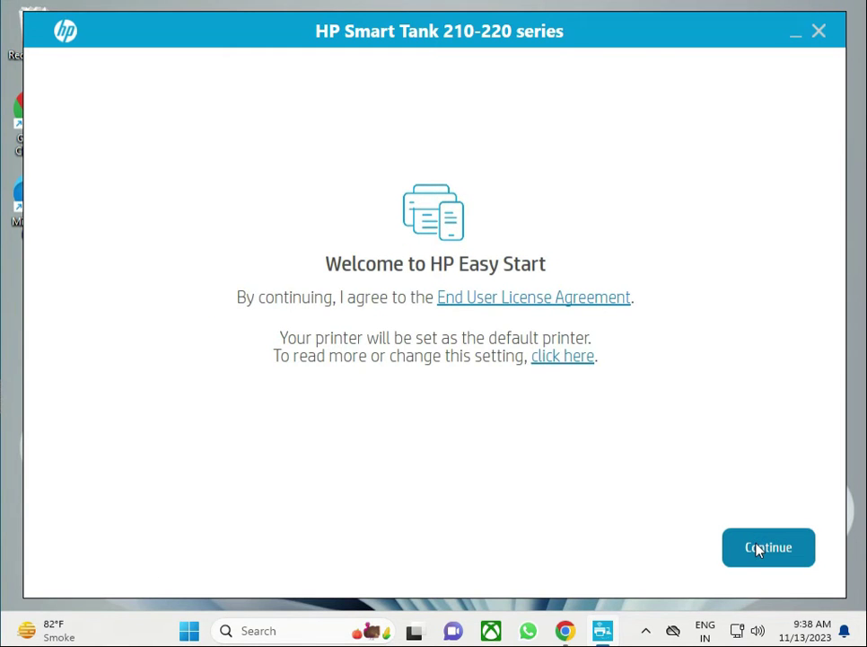
left_click(769, 546)
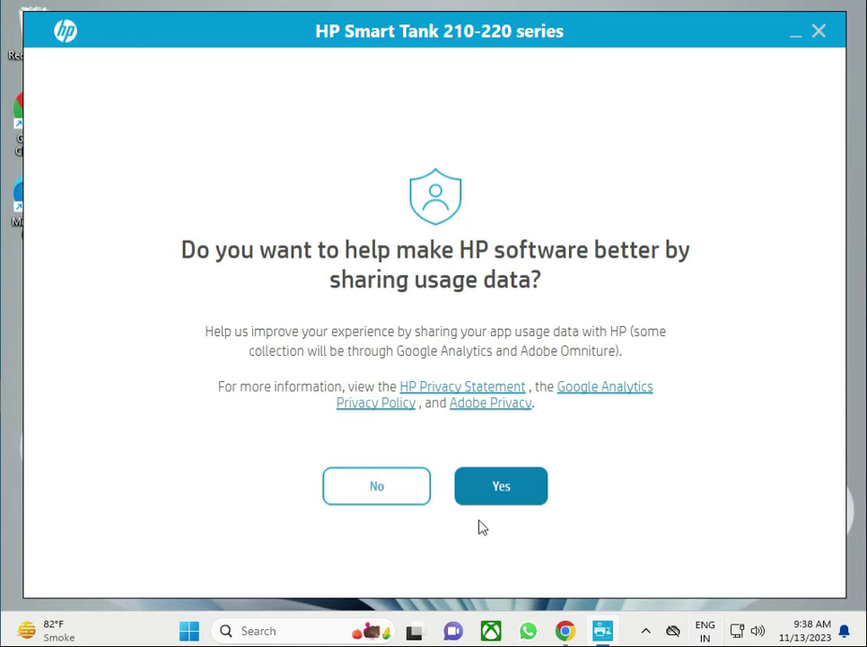
left_click(501, 485)
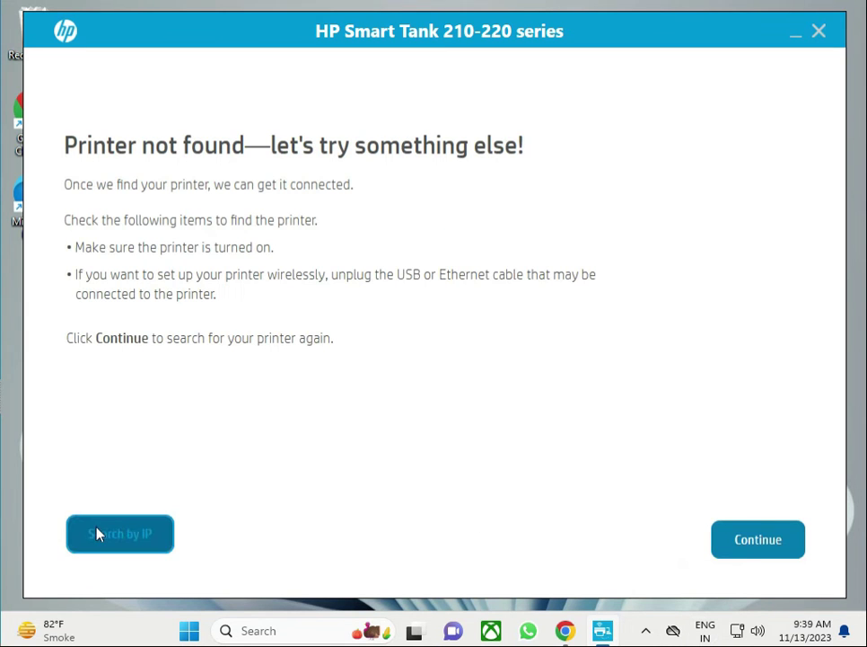
mouse_move(787, 548)
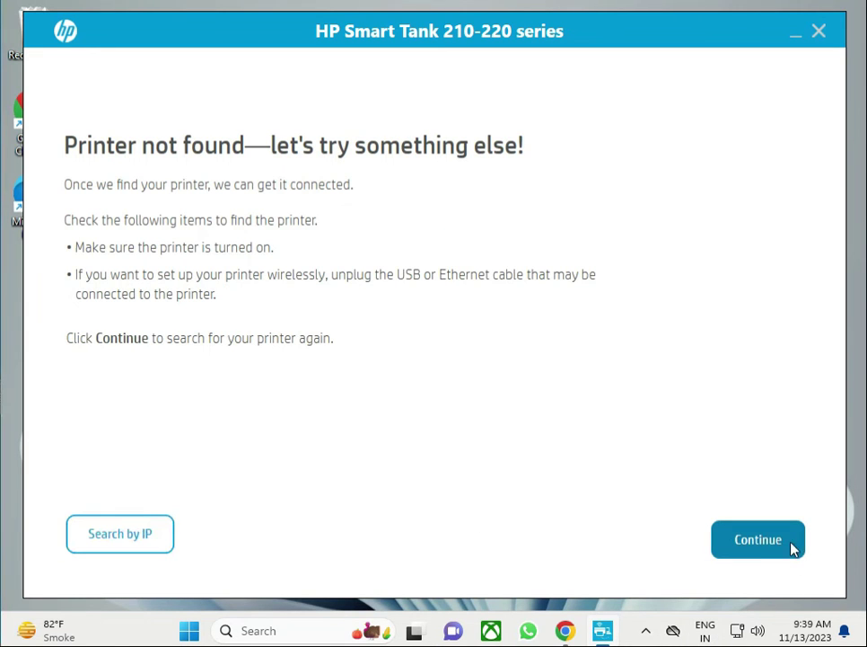
Step: Continue past 'Printer not found' and select 'USB cable (requires a USB printer cable)' as connection type
left_click(758, 539)
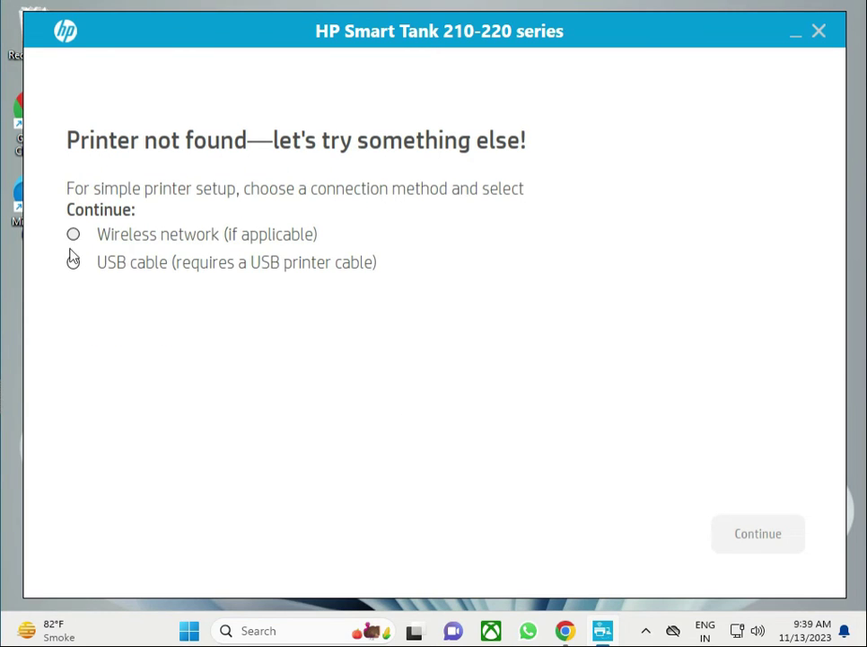
left_click(72, 262)
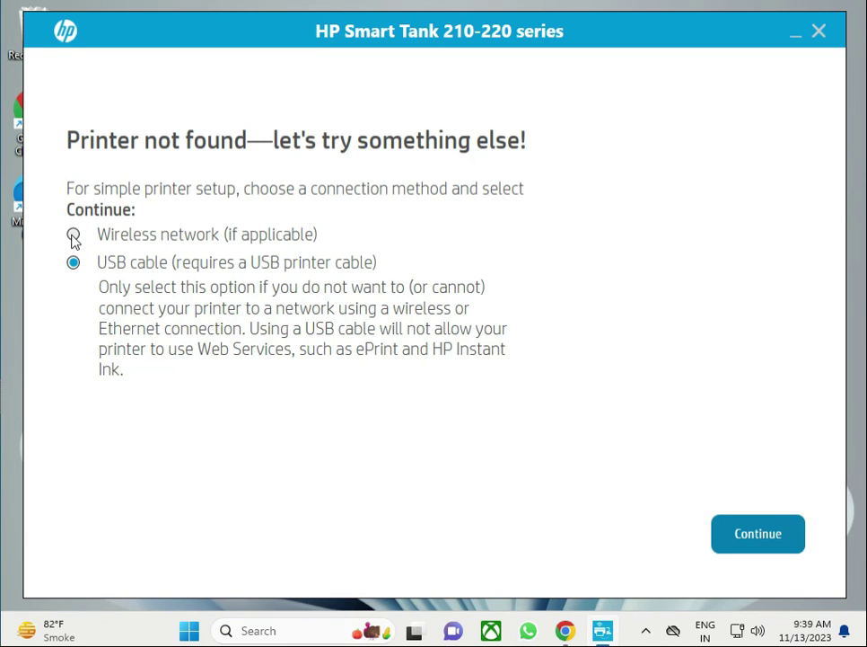
left_click(73, 234)
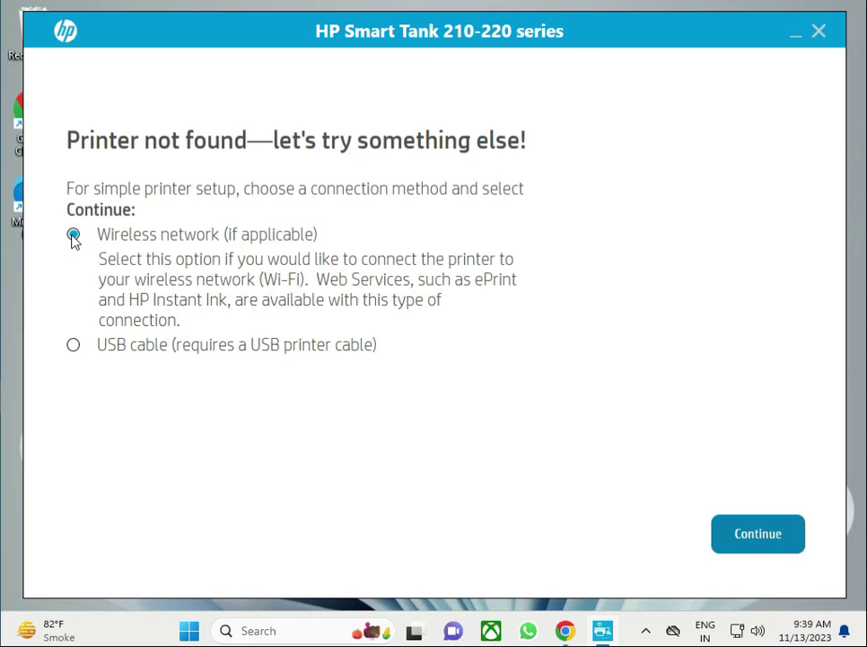
left_click(72, 263)
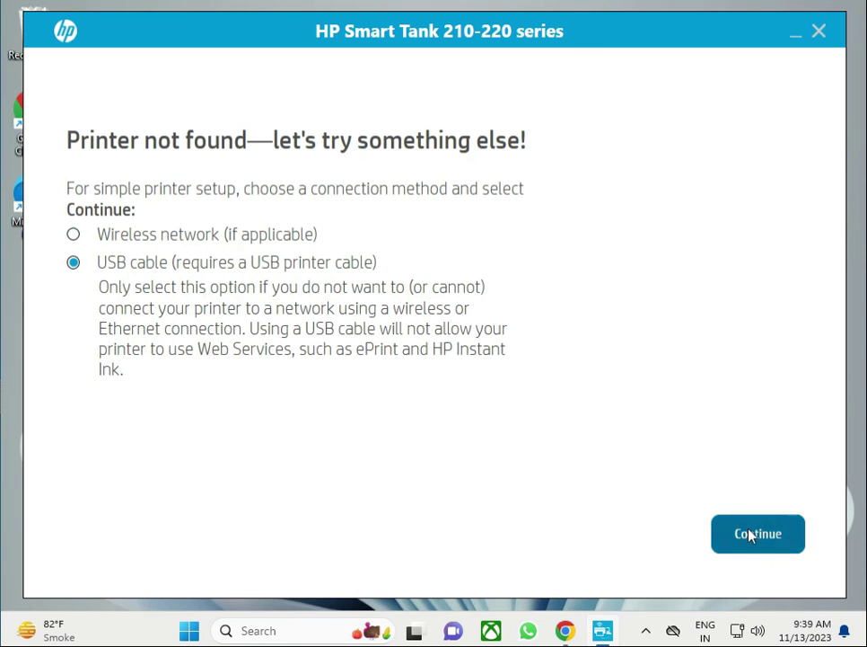
Step: Continue to the 'Getting your printer connected using USB' instruction screen
left_click(758, 533)
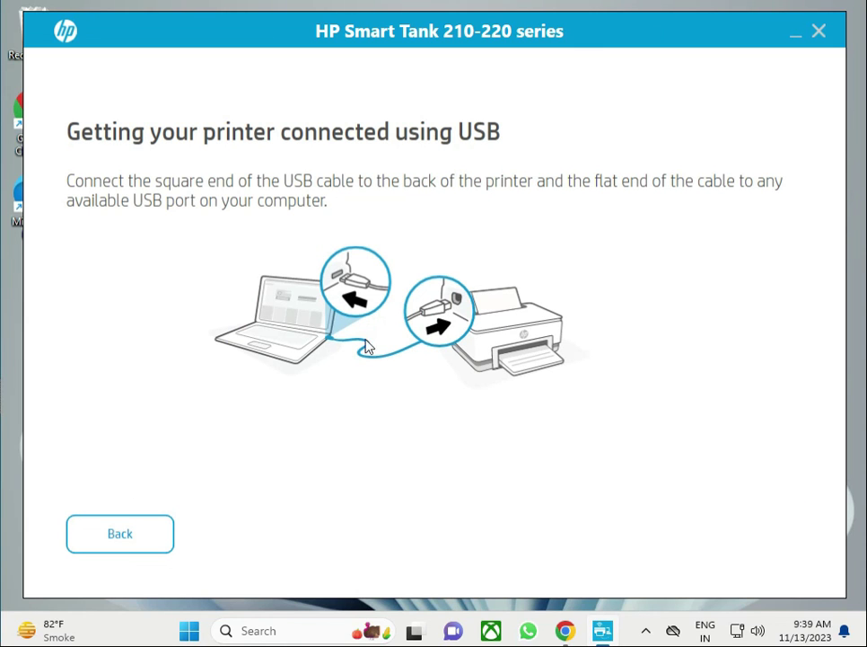
mouse_move(770, 533)
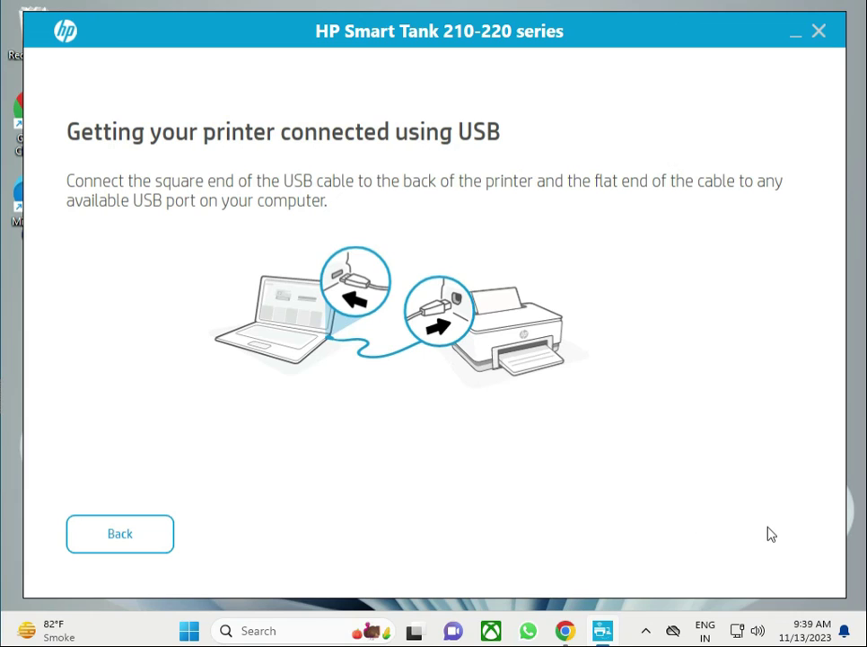
mouse_move(370, 337)
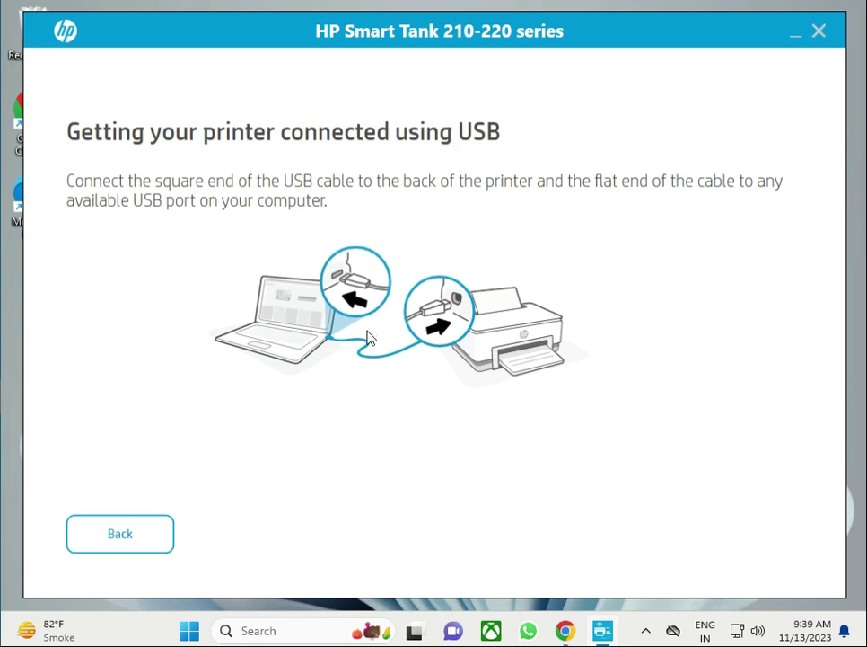